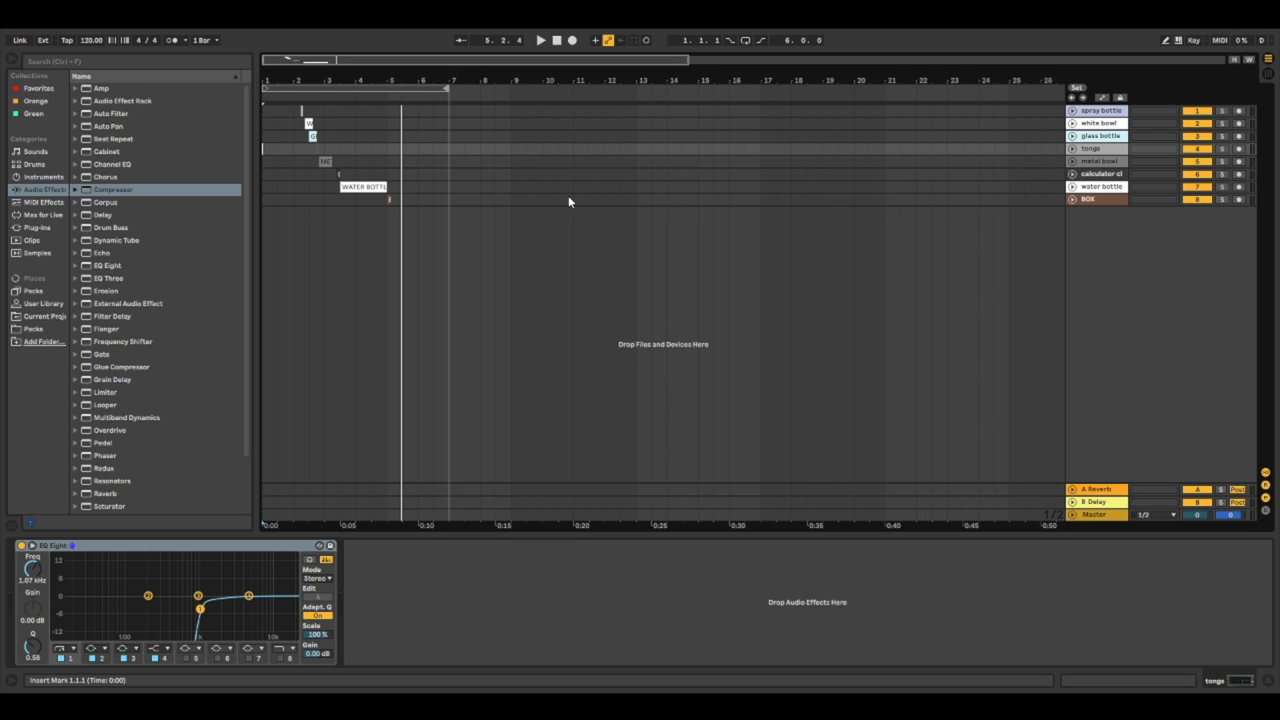
pyautogui.moveTo(606, 204)
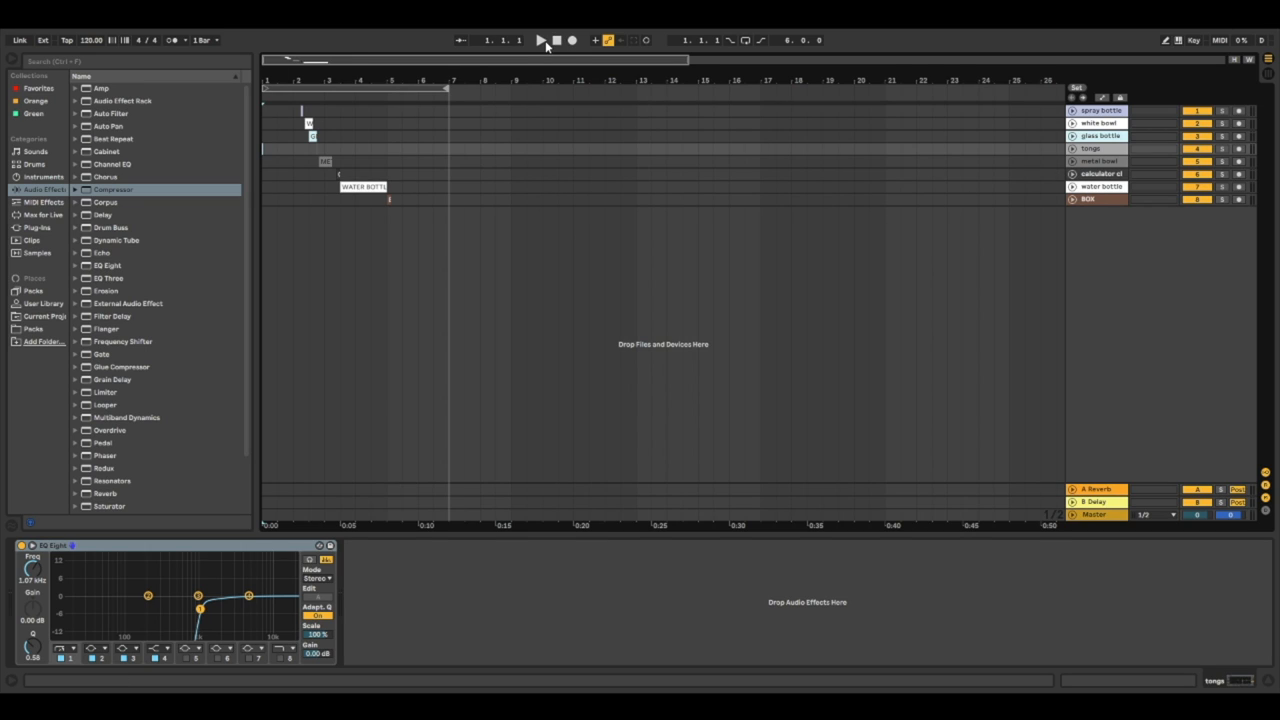
# Start and toggle playback of the 17-track found-object and 808 arrangement.
pyautogui.click(541, 40)
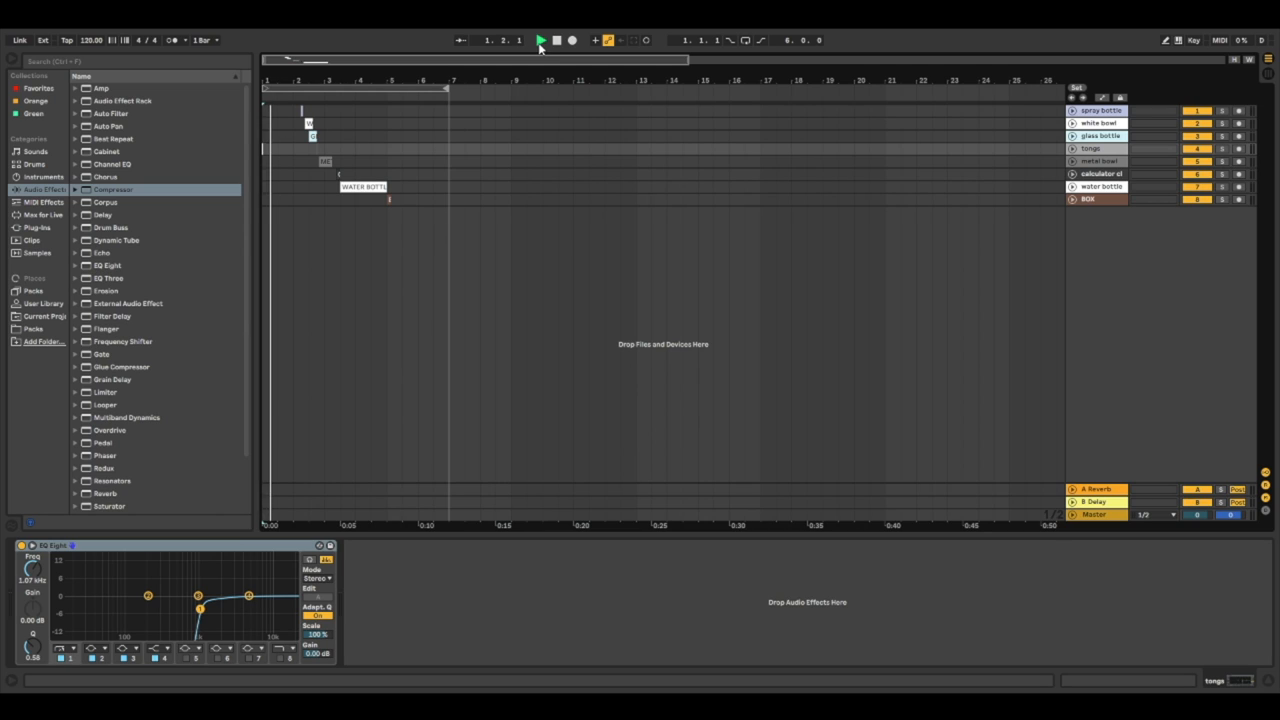
pyautogui.click(541, 40)
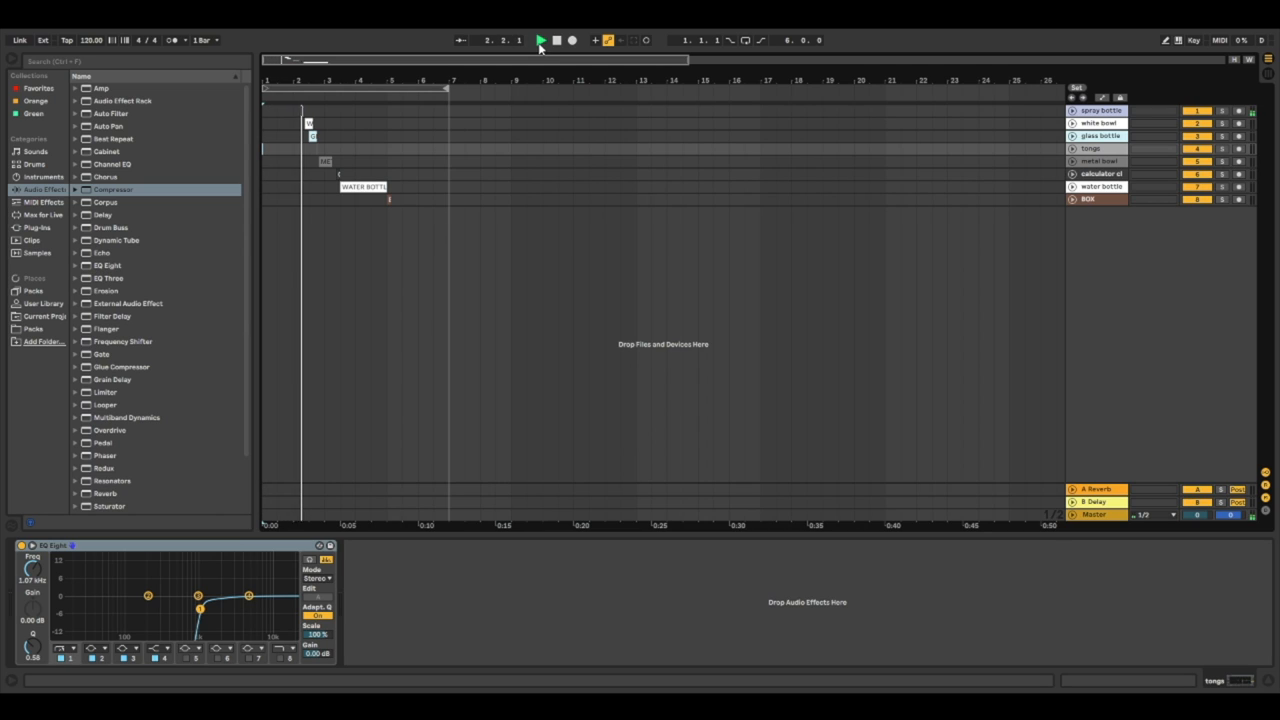
pyautogui.click(540, 40)
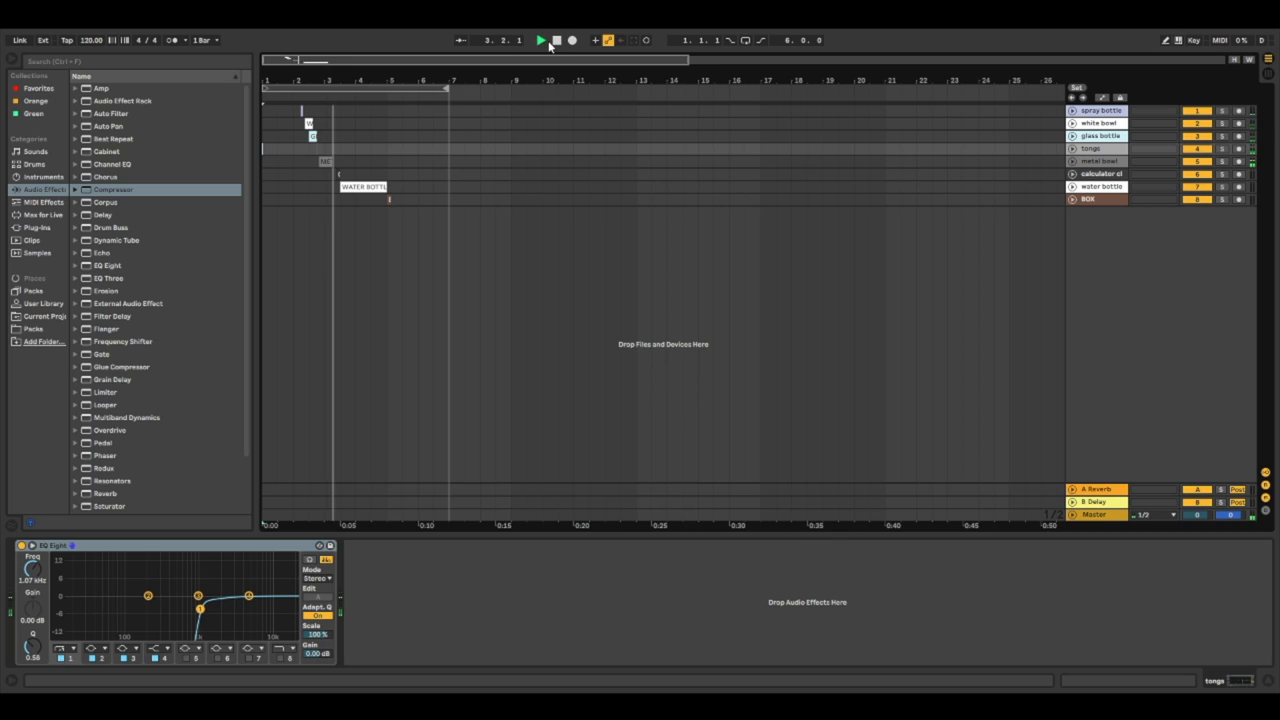
pyautogui.click(541, 40)
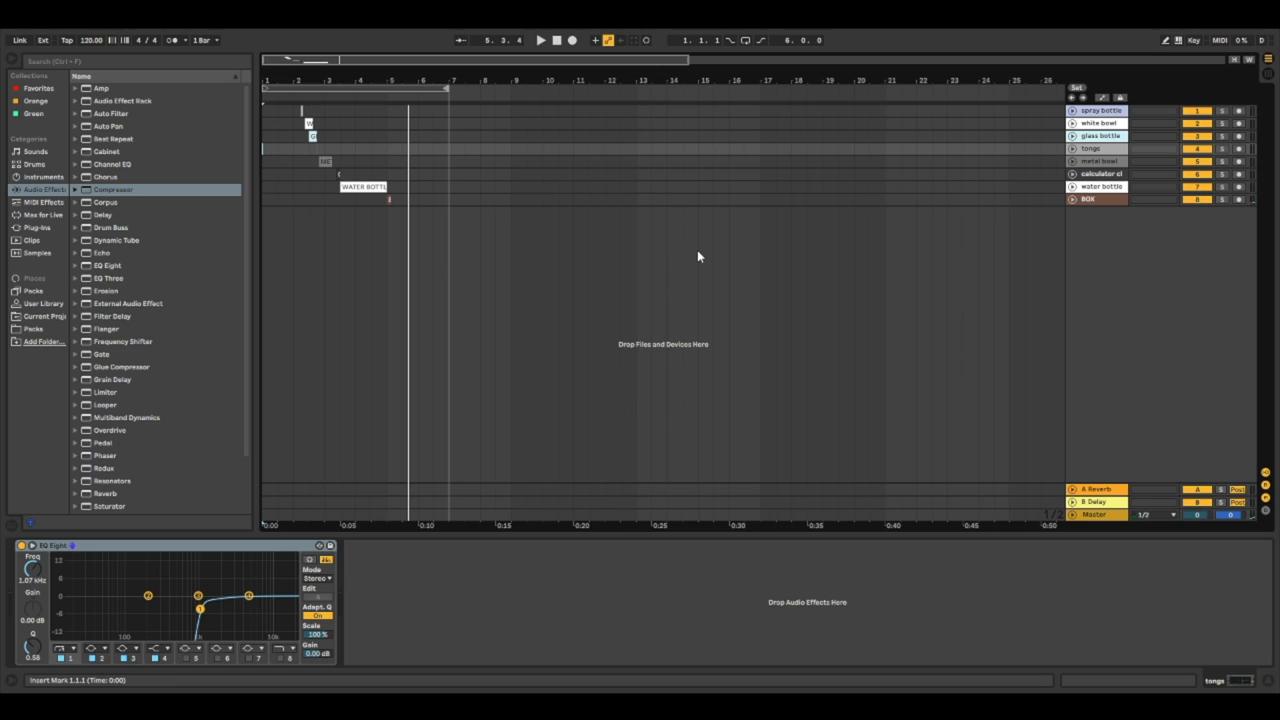
pyautogui.moveTo(698, 238)
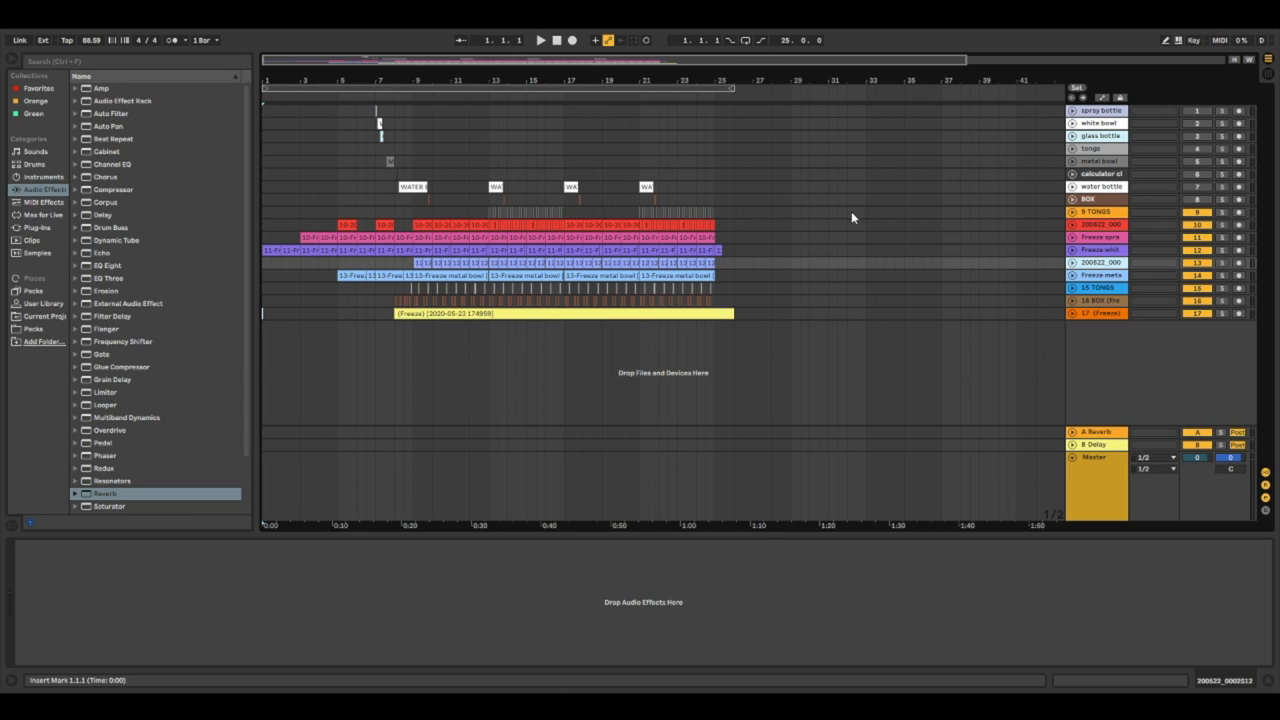
pyautogui.moveTo(851, 247)
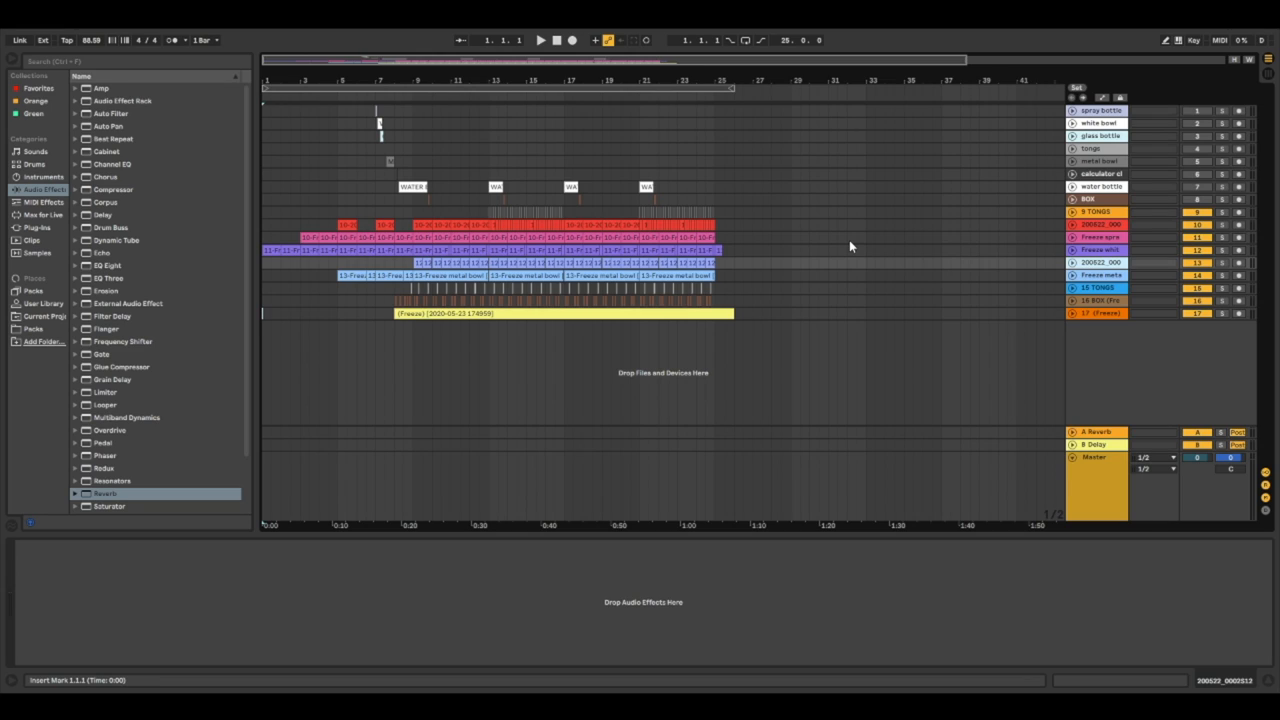
pyautogui.moveTo(556, 40)
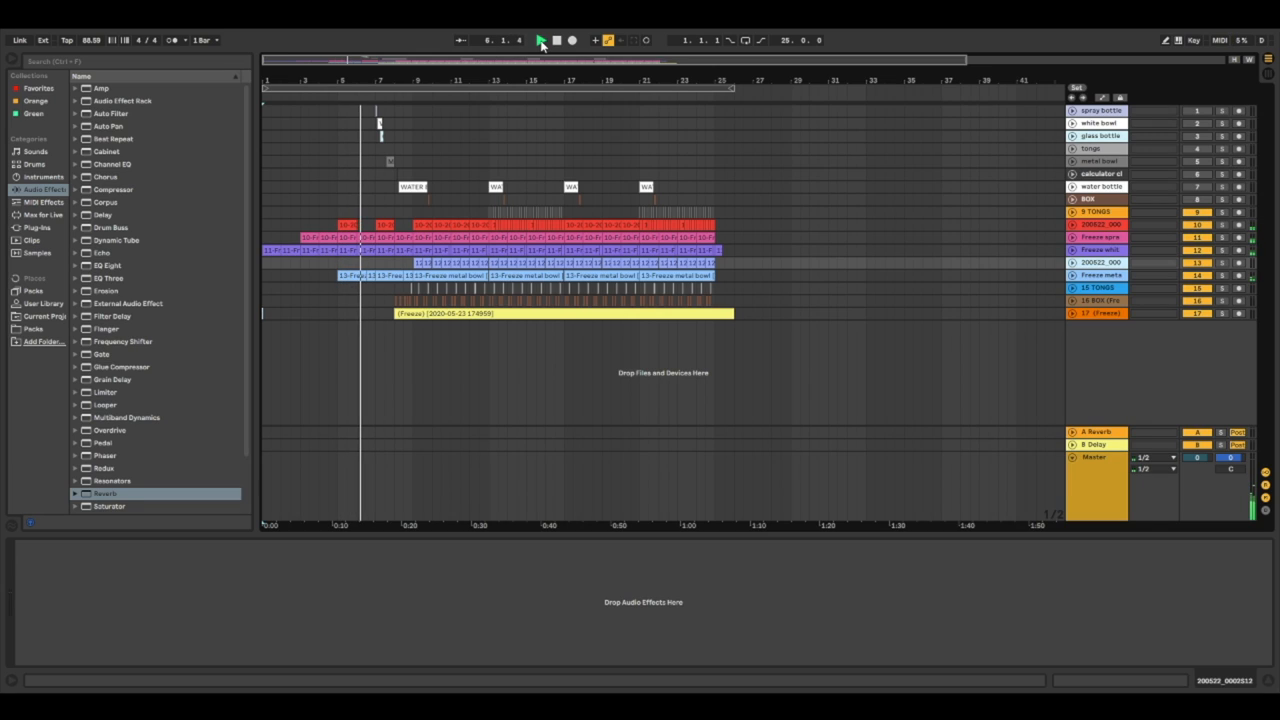
# Play the seventeen-track beat through to bar 25, then stop the transport.
pyautogui.click(540, 40)
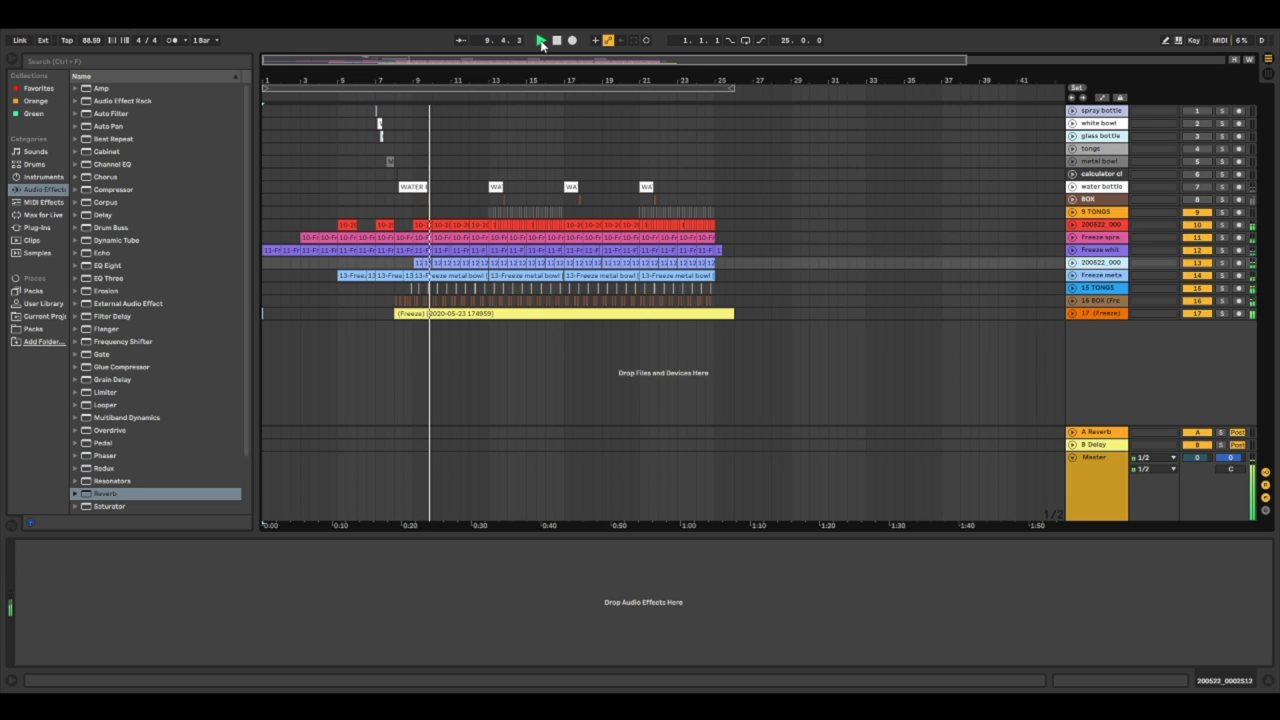
pyautogui.click(540, 40)
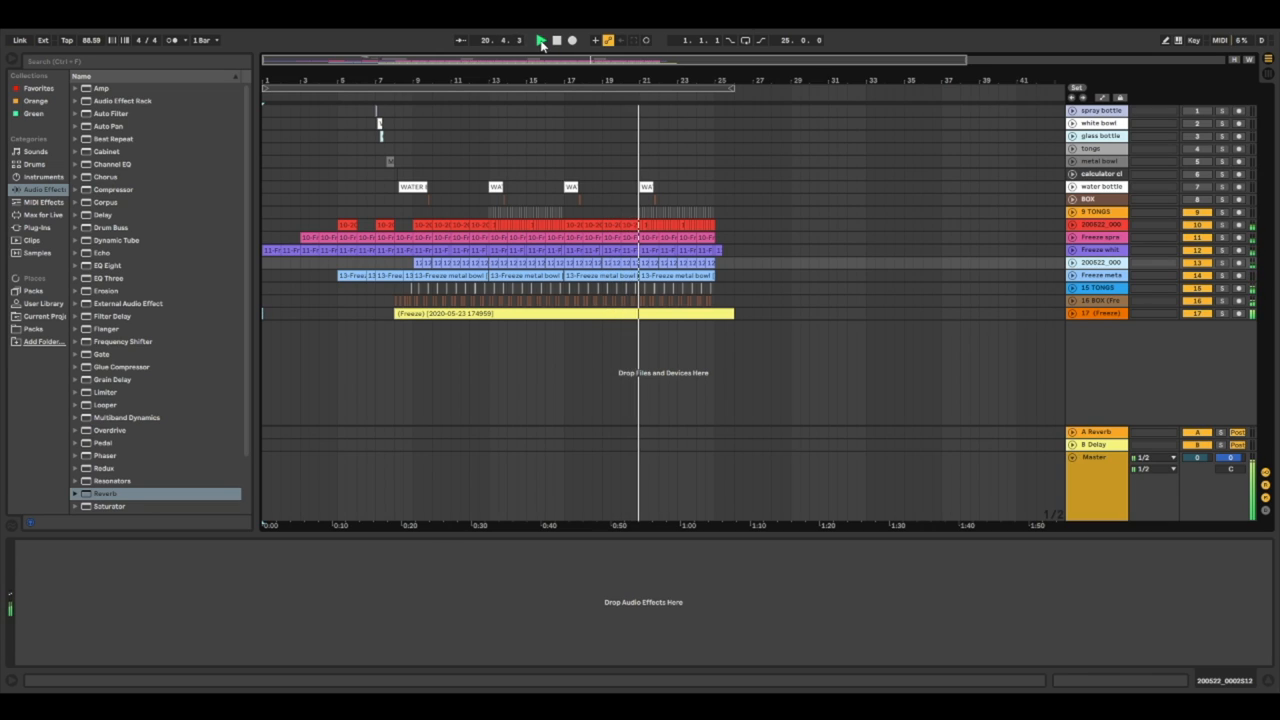
pyautogui.click(540, 40)
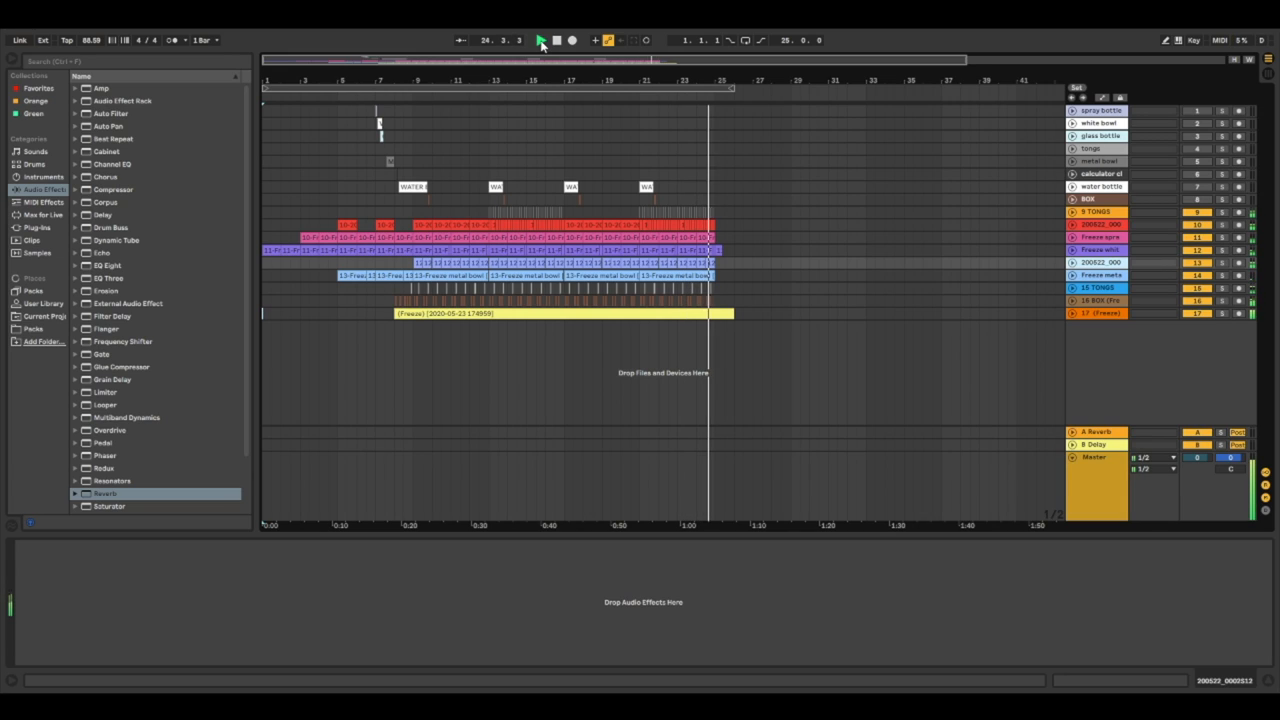
pyautogui.click(540, 40)
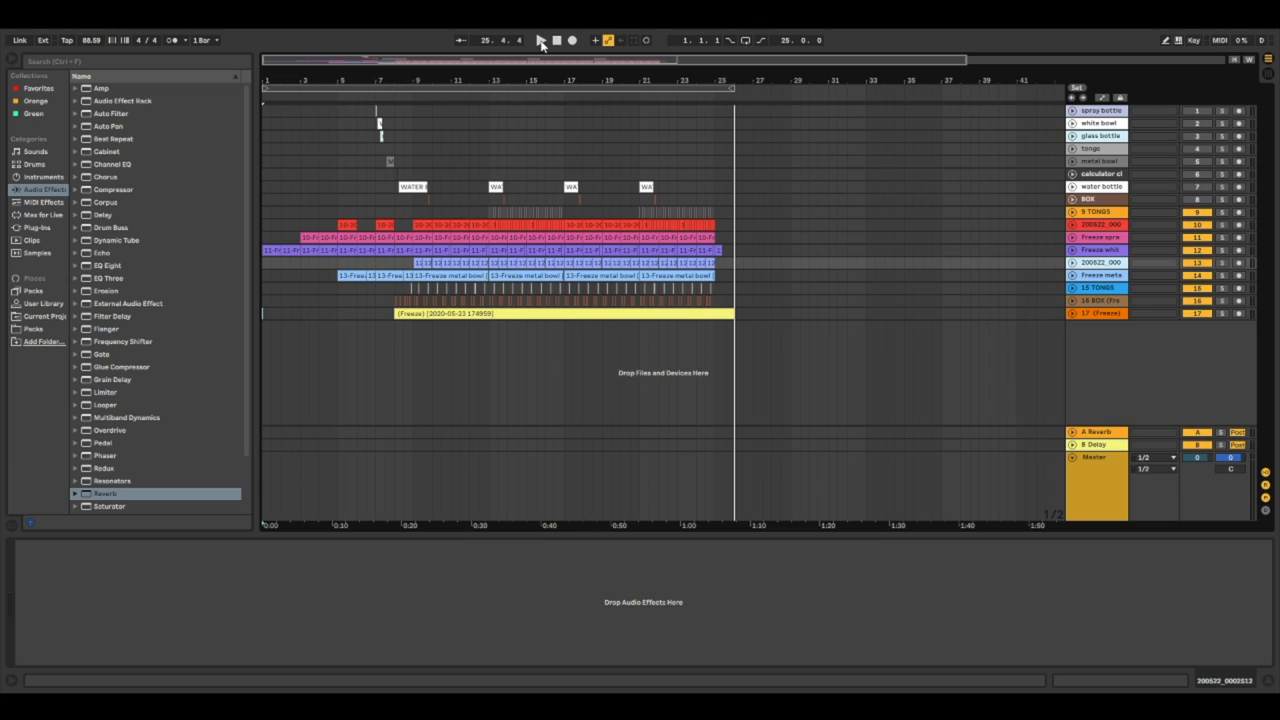
pyautogui.moveTo(483, 33)
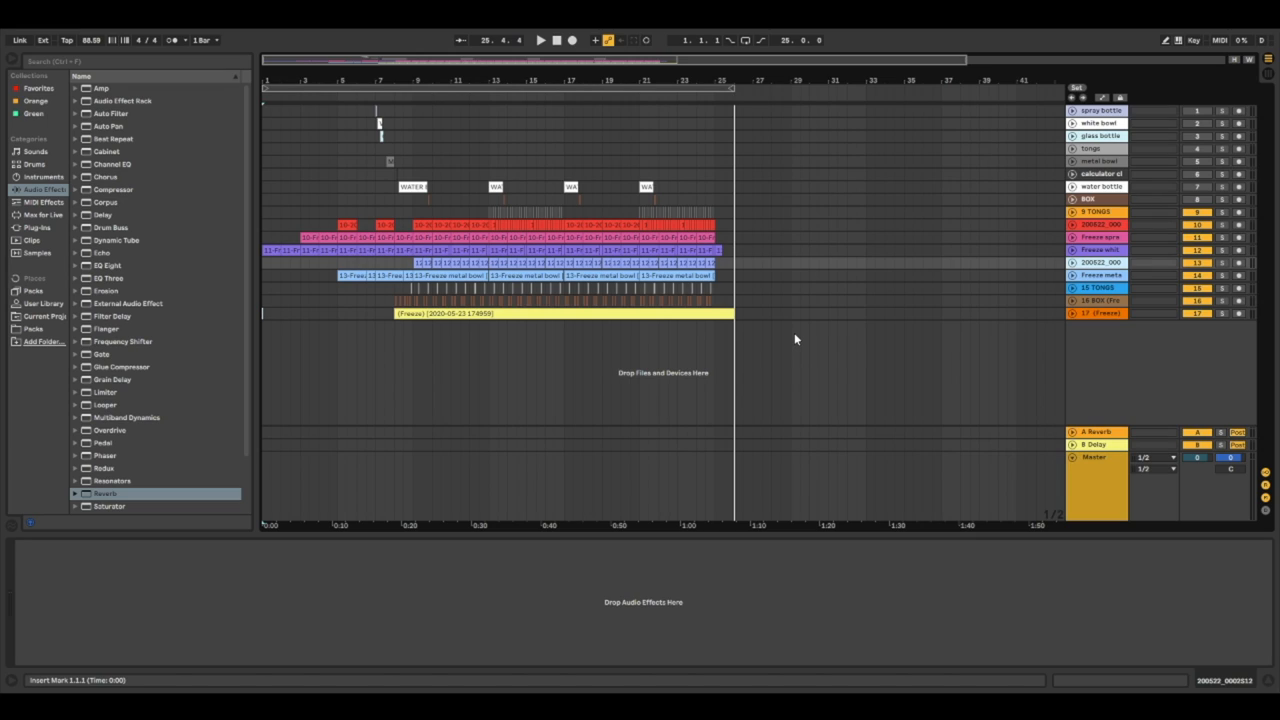
pyautogui.moveTo(835, 310)
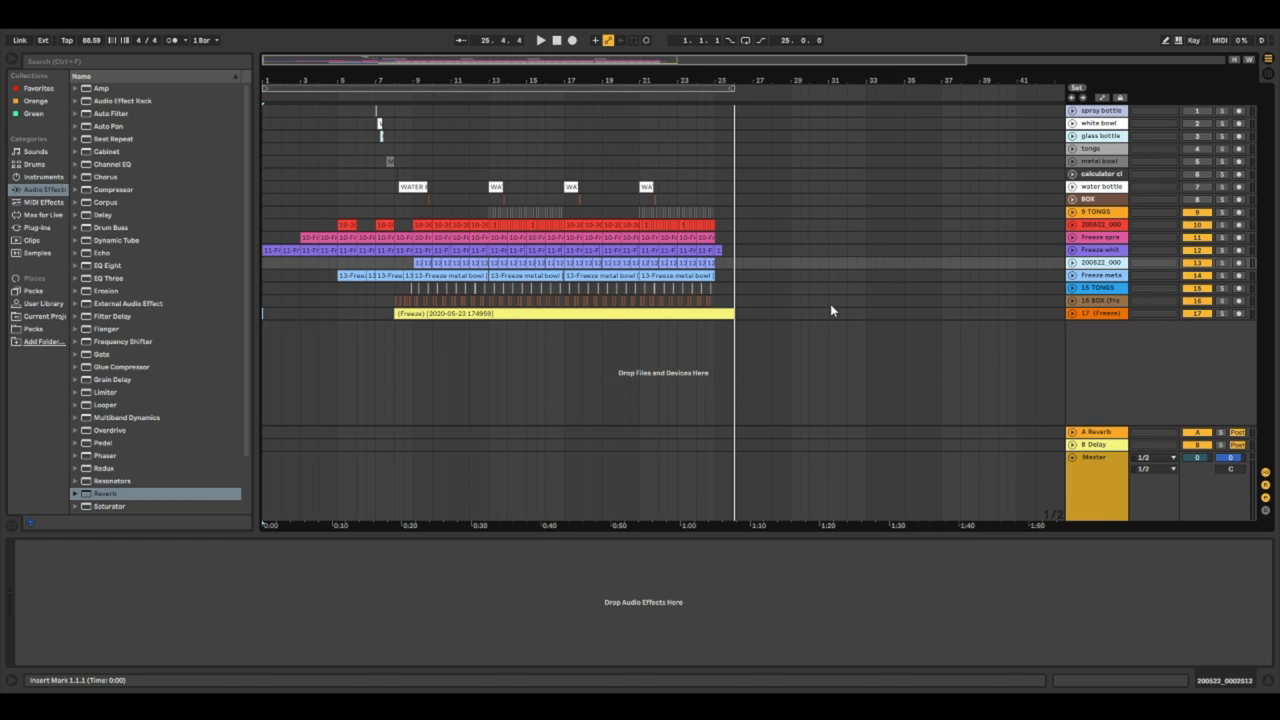
pyautogui.moveTo(820, 337)
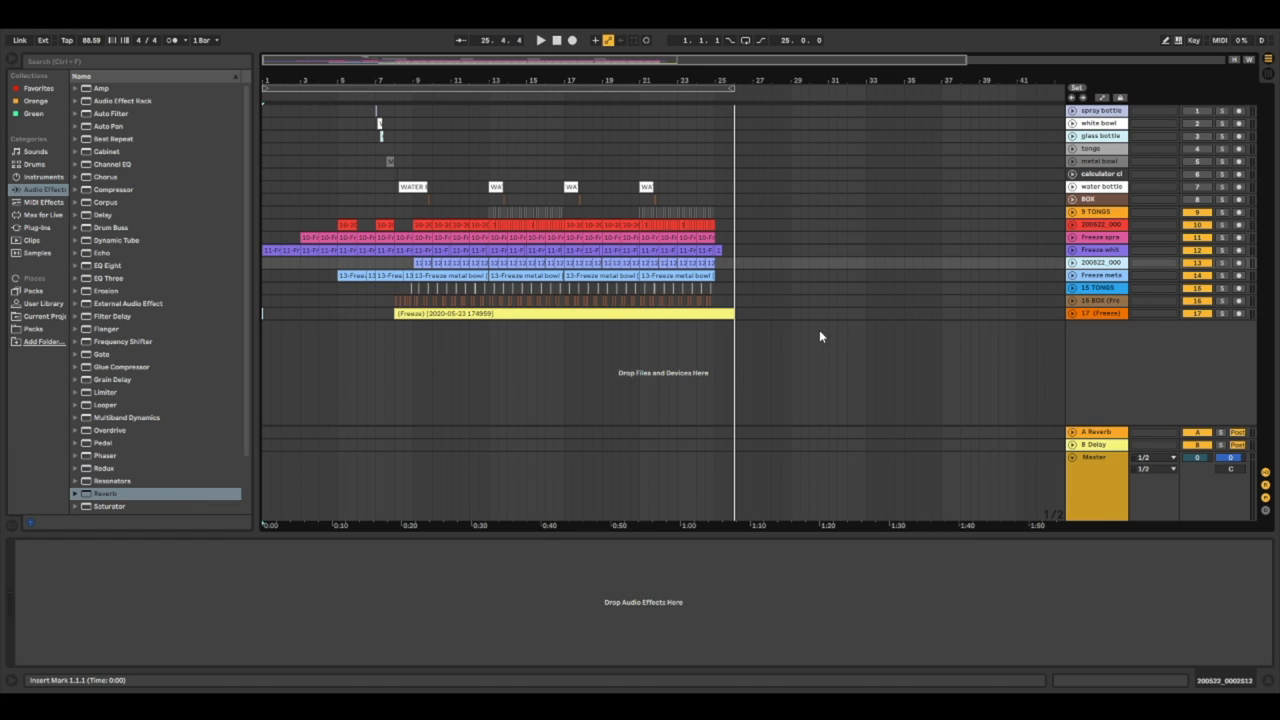